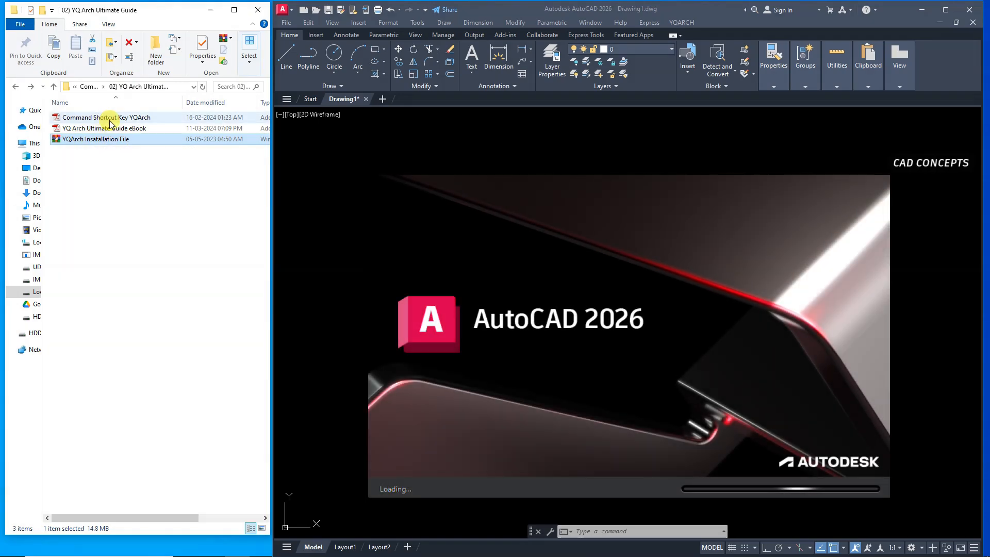
Launch AutoCAD 2026 and let it load to the Start page
left_click(104, 128)
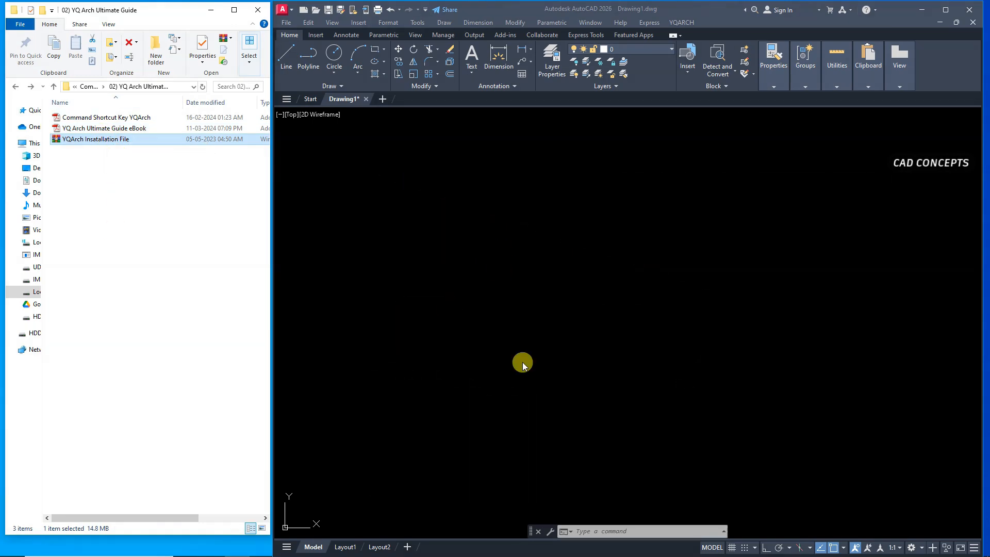
mouse_move(148, 299)
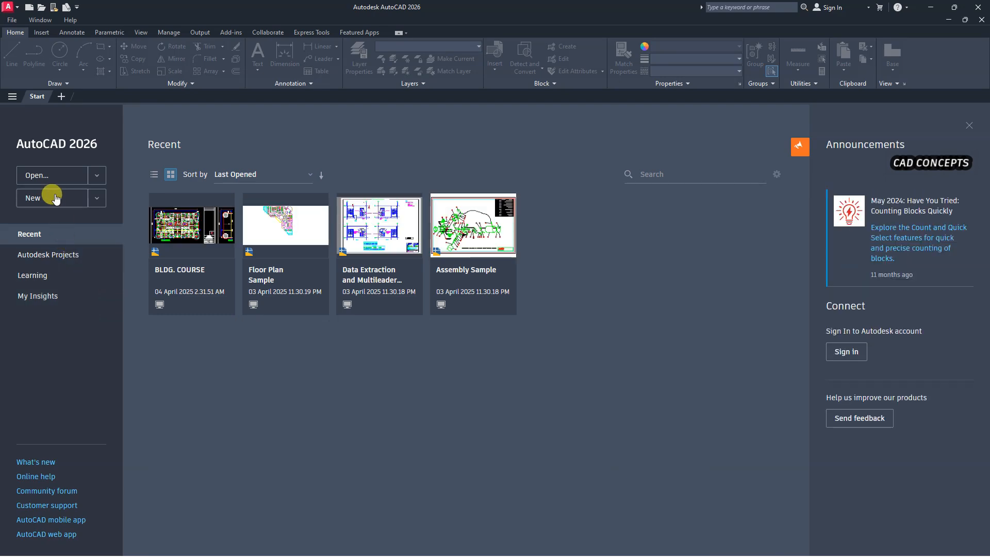
Create a new blank drawing (Drawing1) from the Start tab
left_click(33, 198)
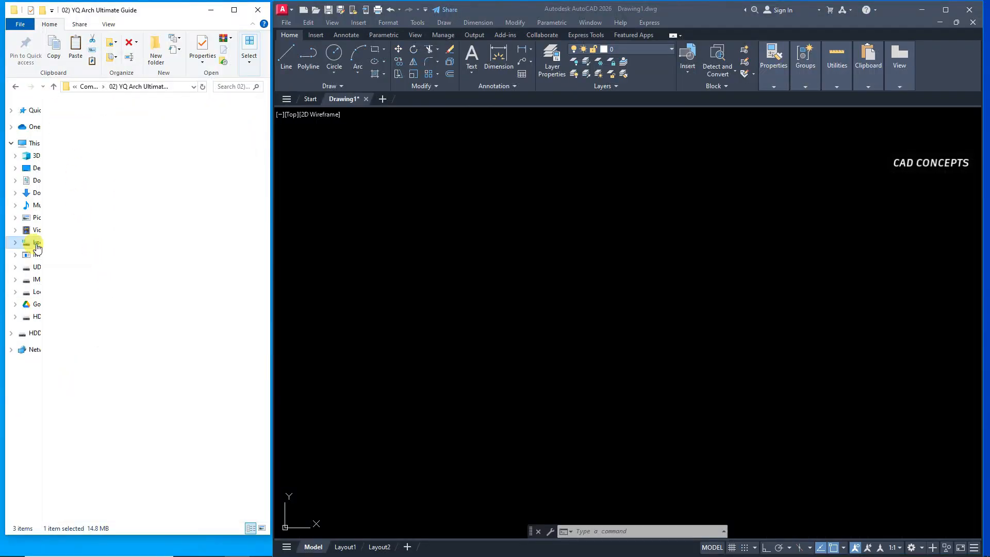
Browse to C:\YQArch\sys in File Explorer to reach the install files
left_click(36, 242)
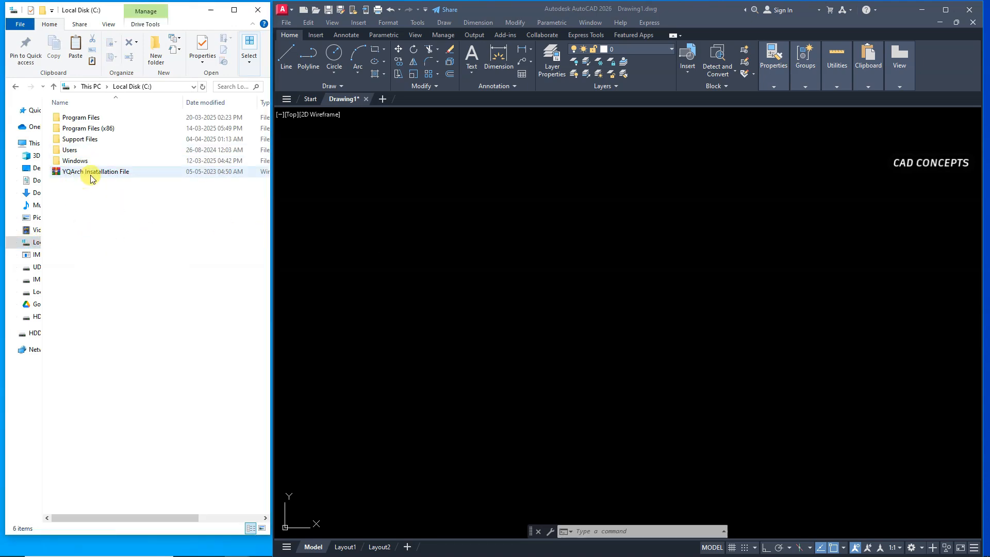
left_click(95, 172)
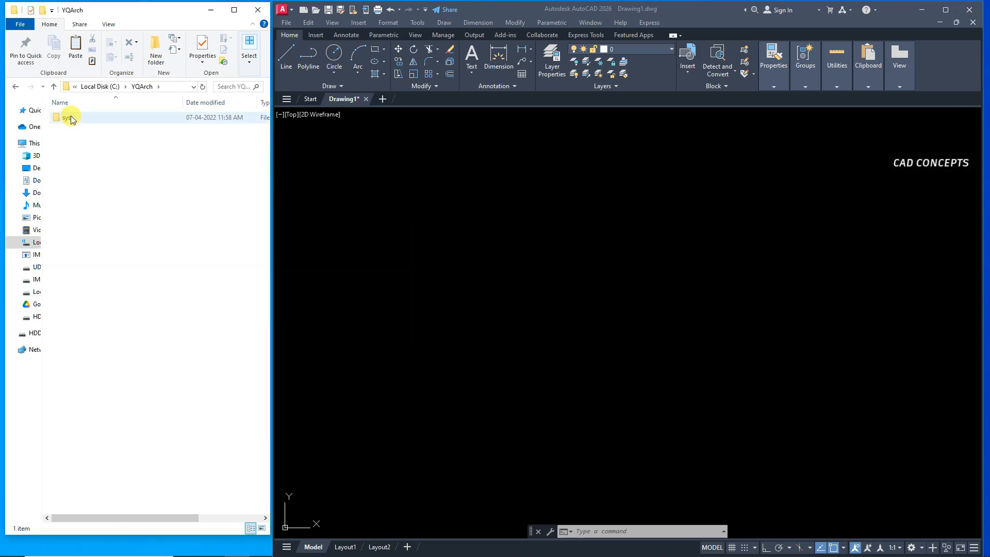
mouse_move(71, 118)
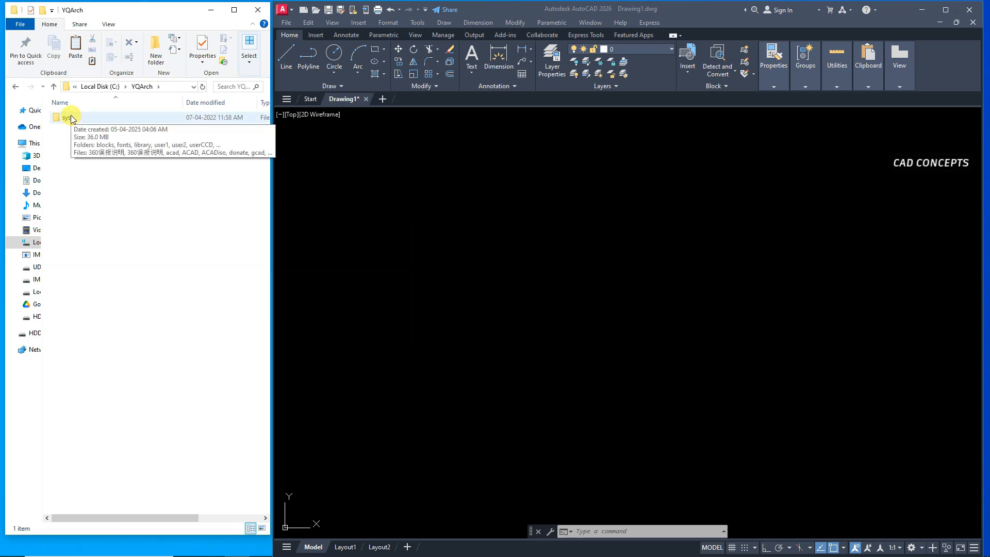
double_click(66, 118)
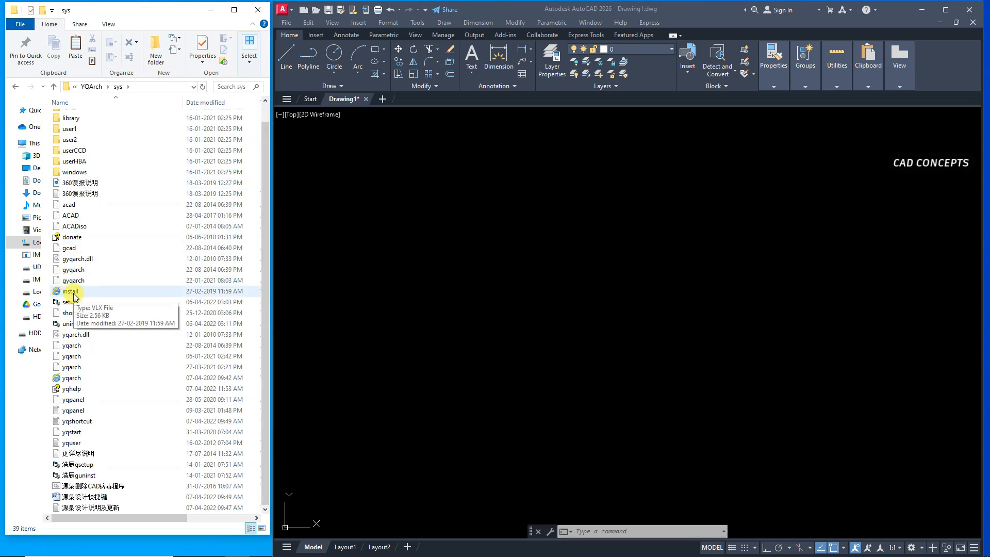
Load install.vlx into the drawing so the yqarch menu is added
left_click(70, 291)
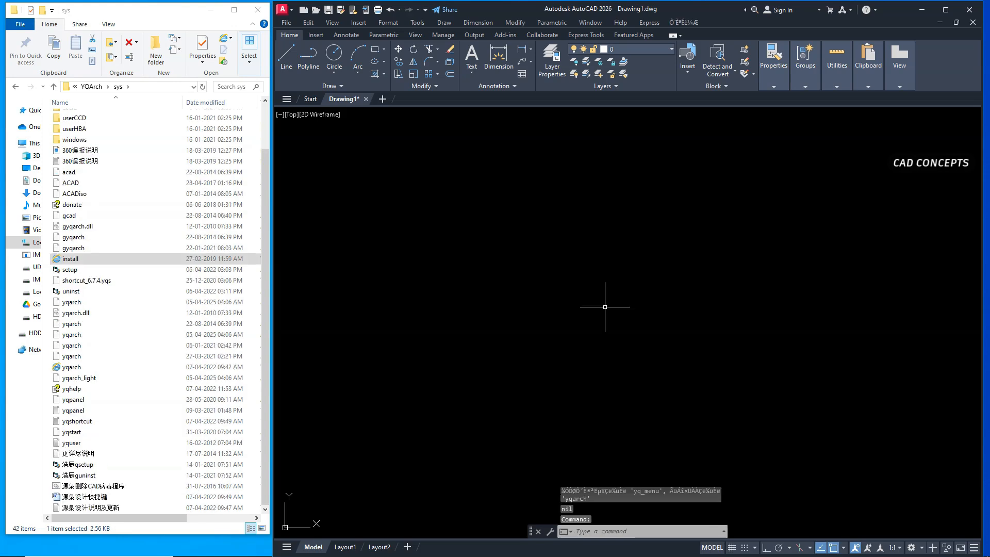
mouse_move(667, 244)
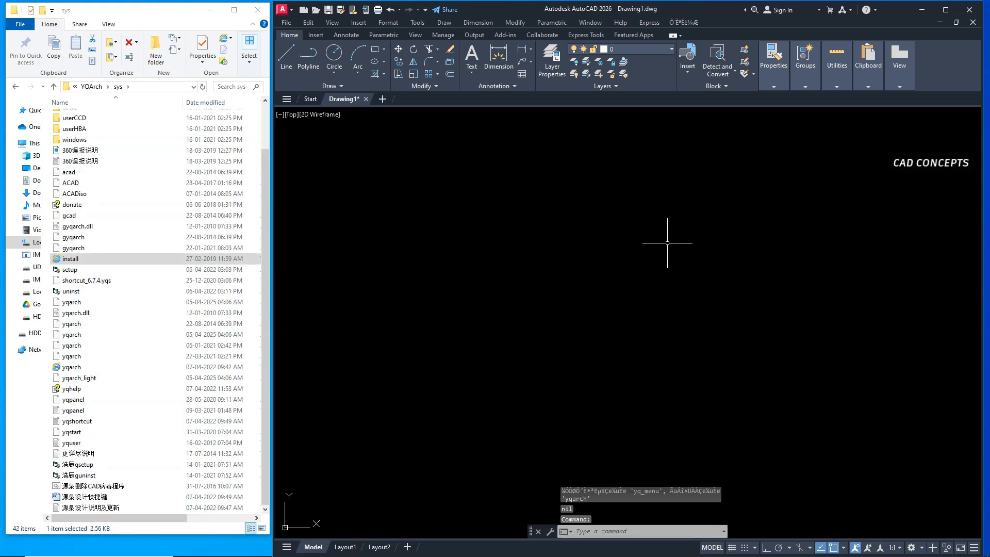
mouse_move(602, 311)
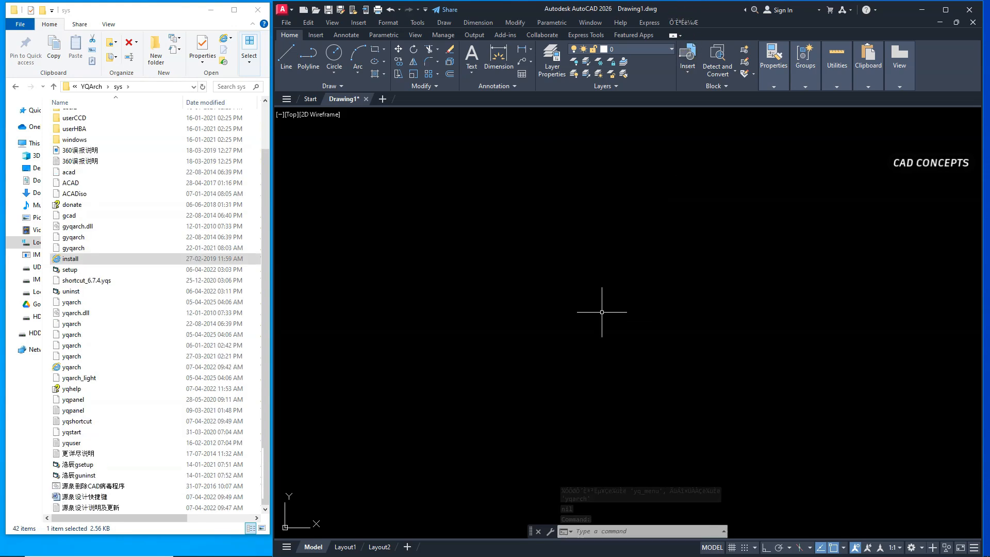
Set the YQArch plugin language to English via YQLANG
type("yq")
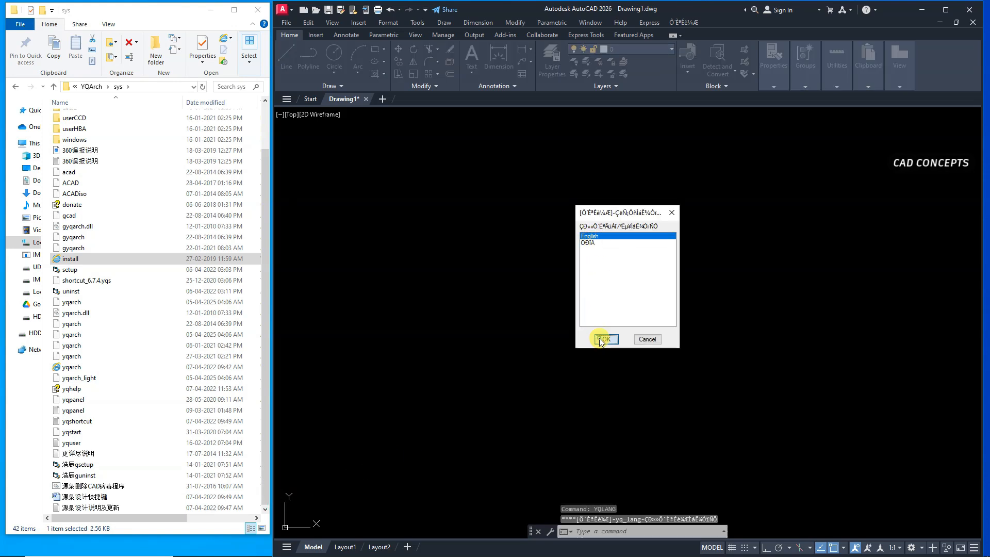
left_click(604, 340)
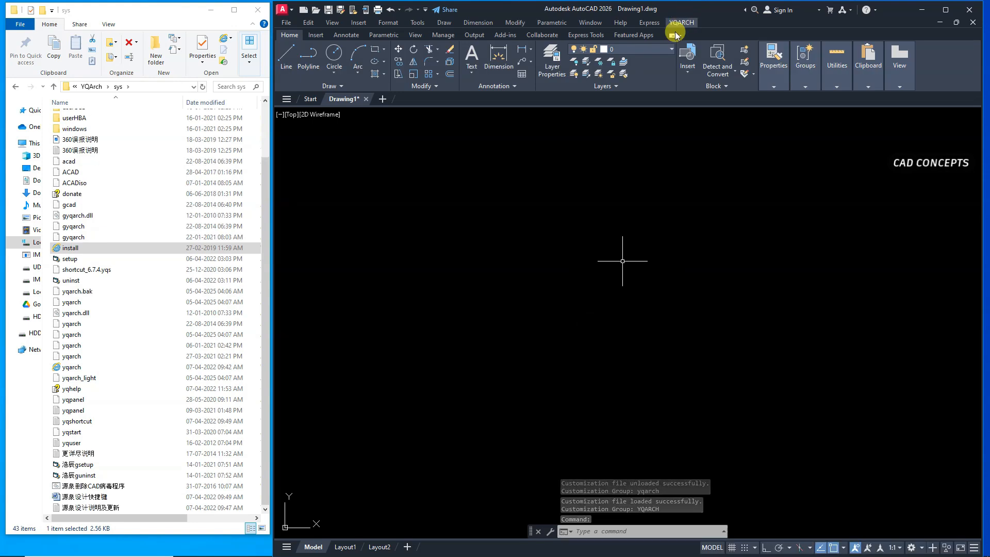
Set the YQArch drawing units to millimetres via YQUNITS
type("yquni")
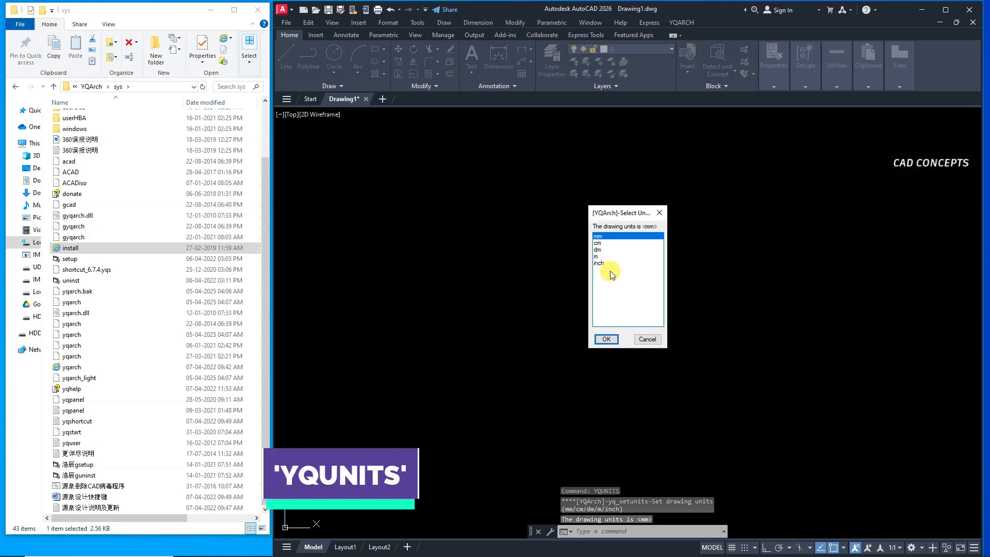
left_click(598, 249)
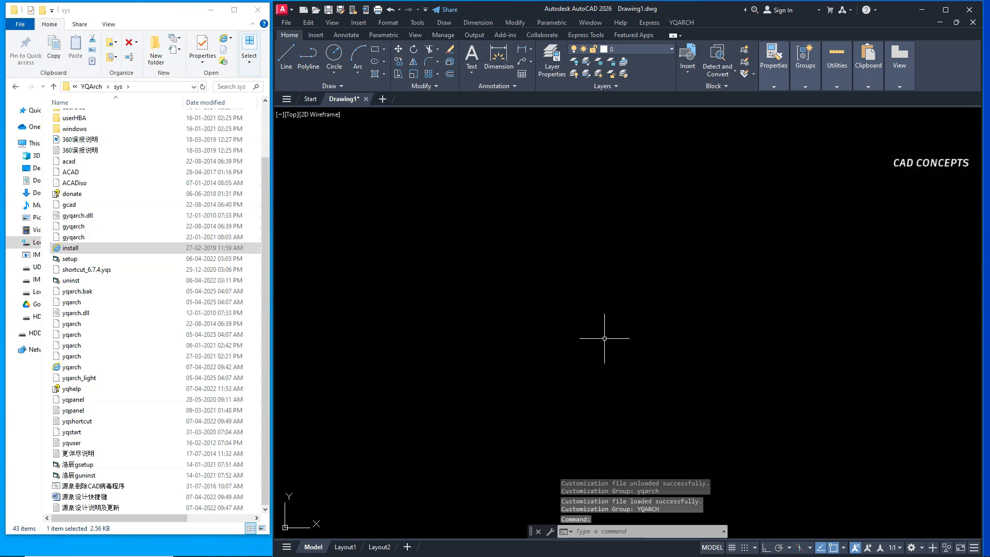
Set the DWG main scale to 1:10 via the SD command
type("SD")
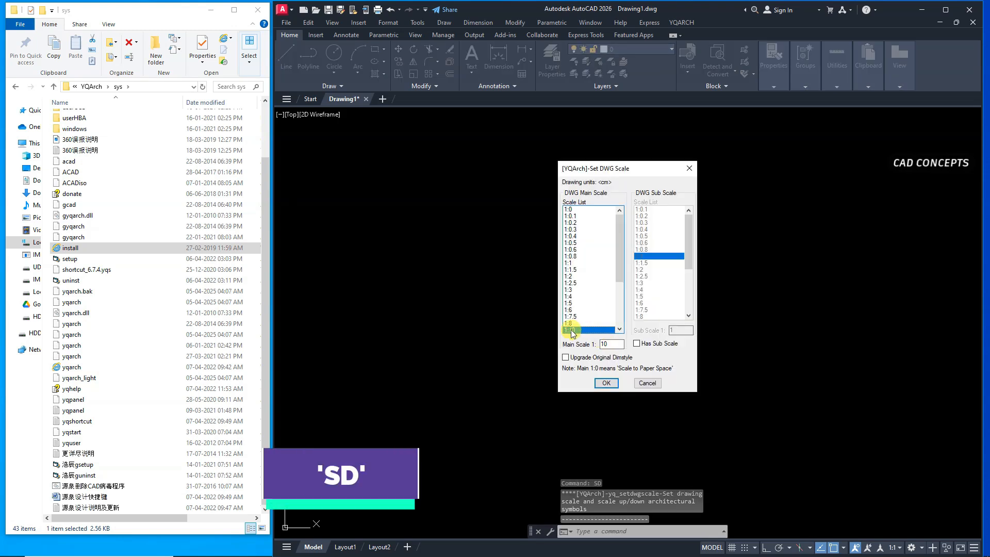
left_click(605, 383)
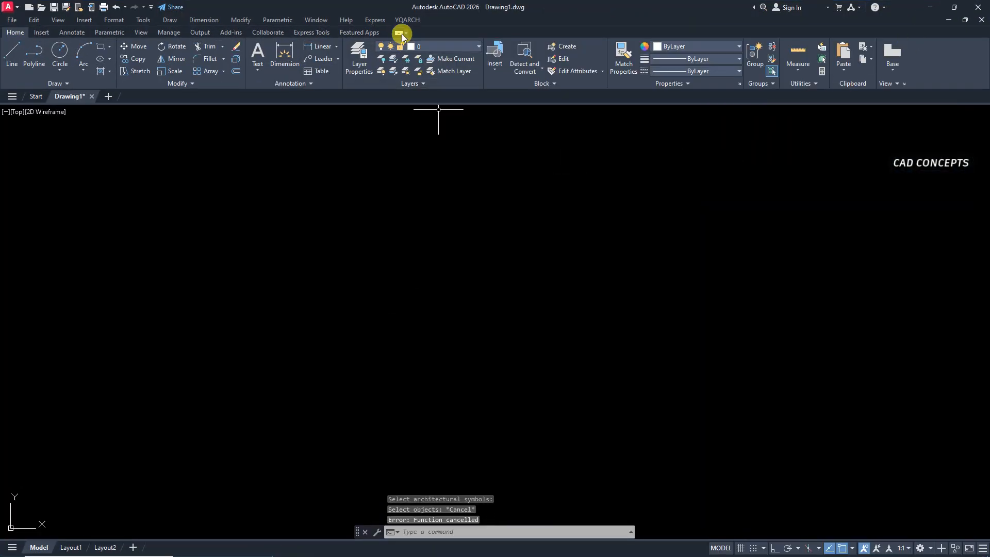
left_click(407, 20)
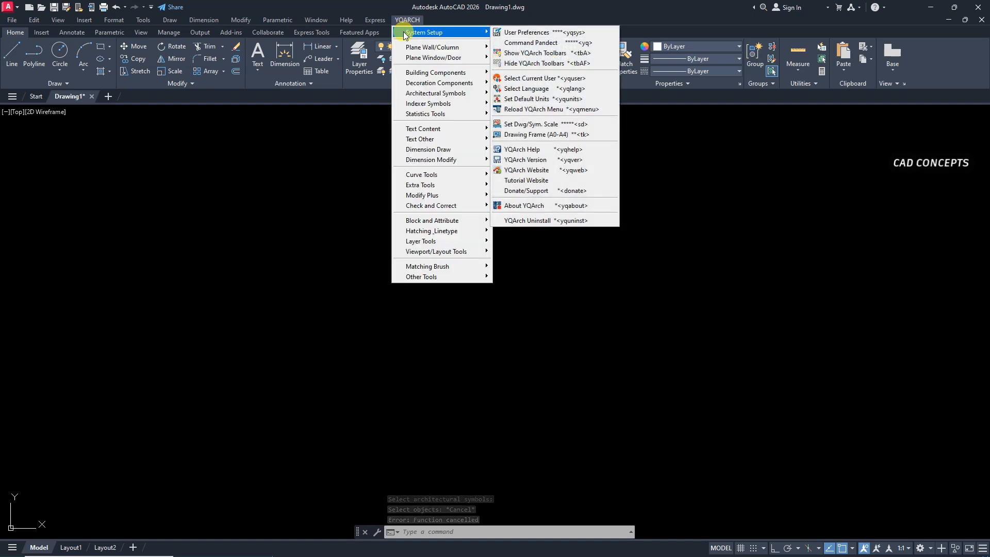
mouse_move(434, 58)
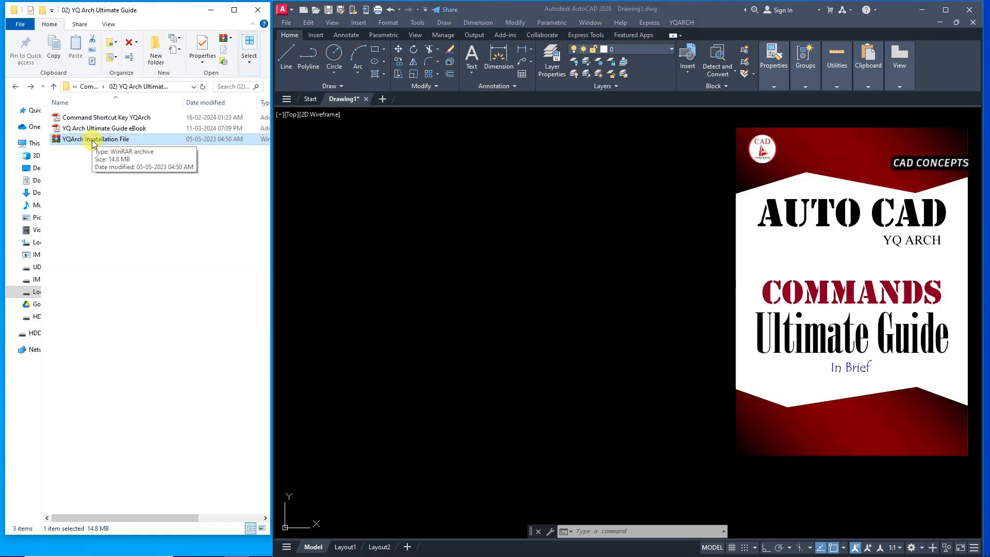
left_click(105, 118)
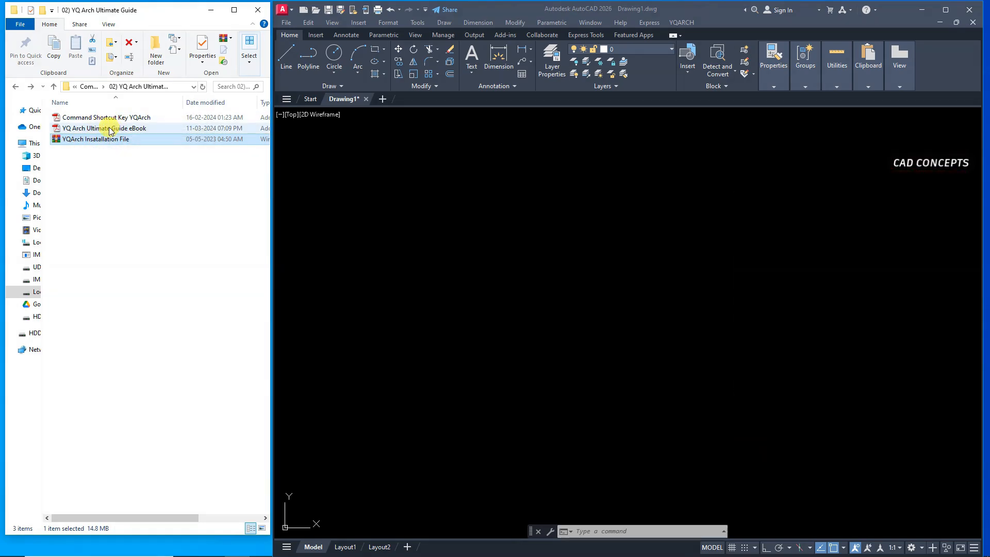
mouse_move(108, 139)
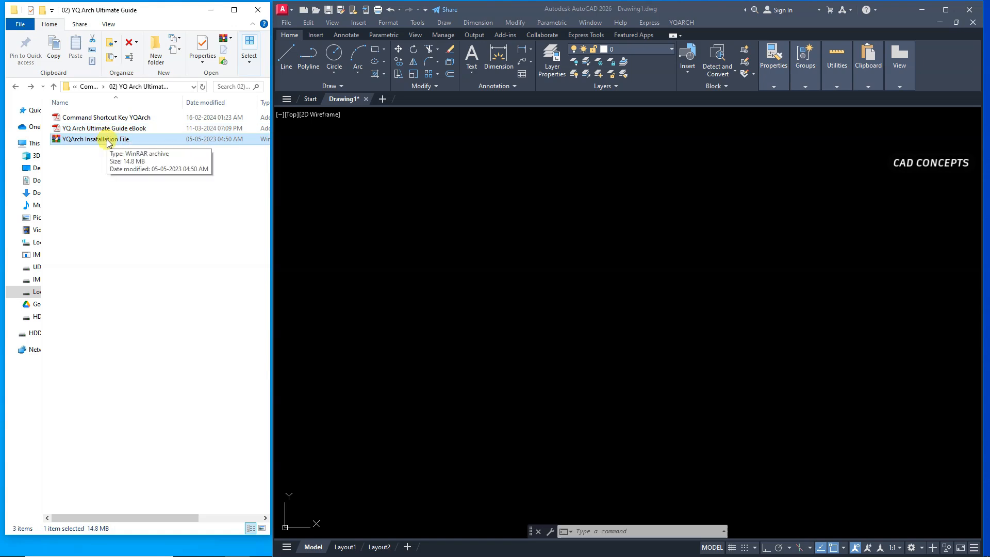
mouse_move(445, 347)
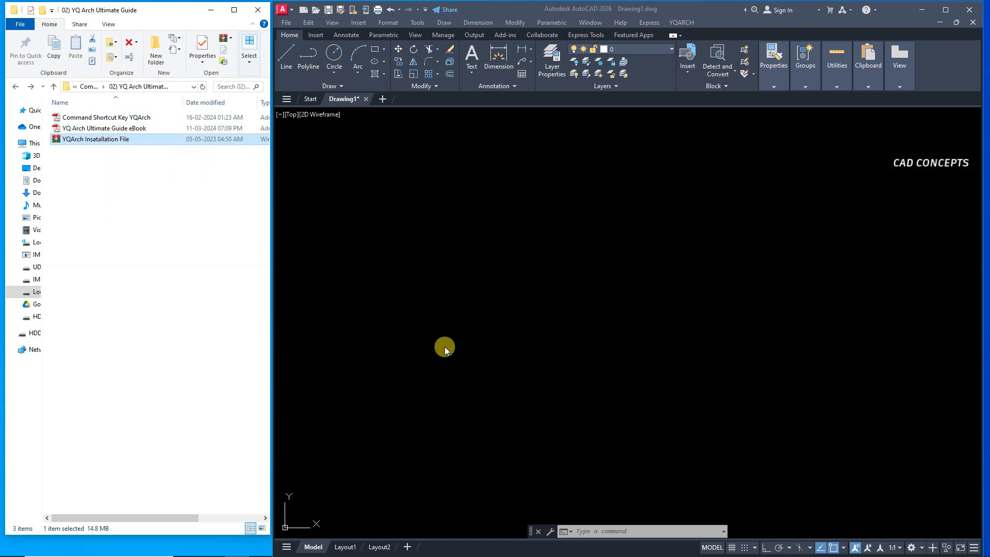